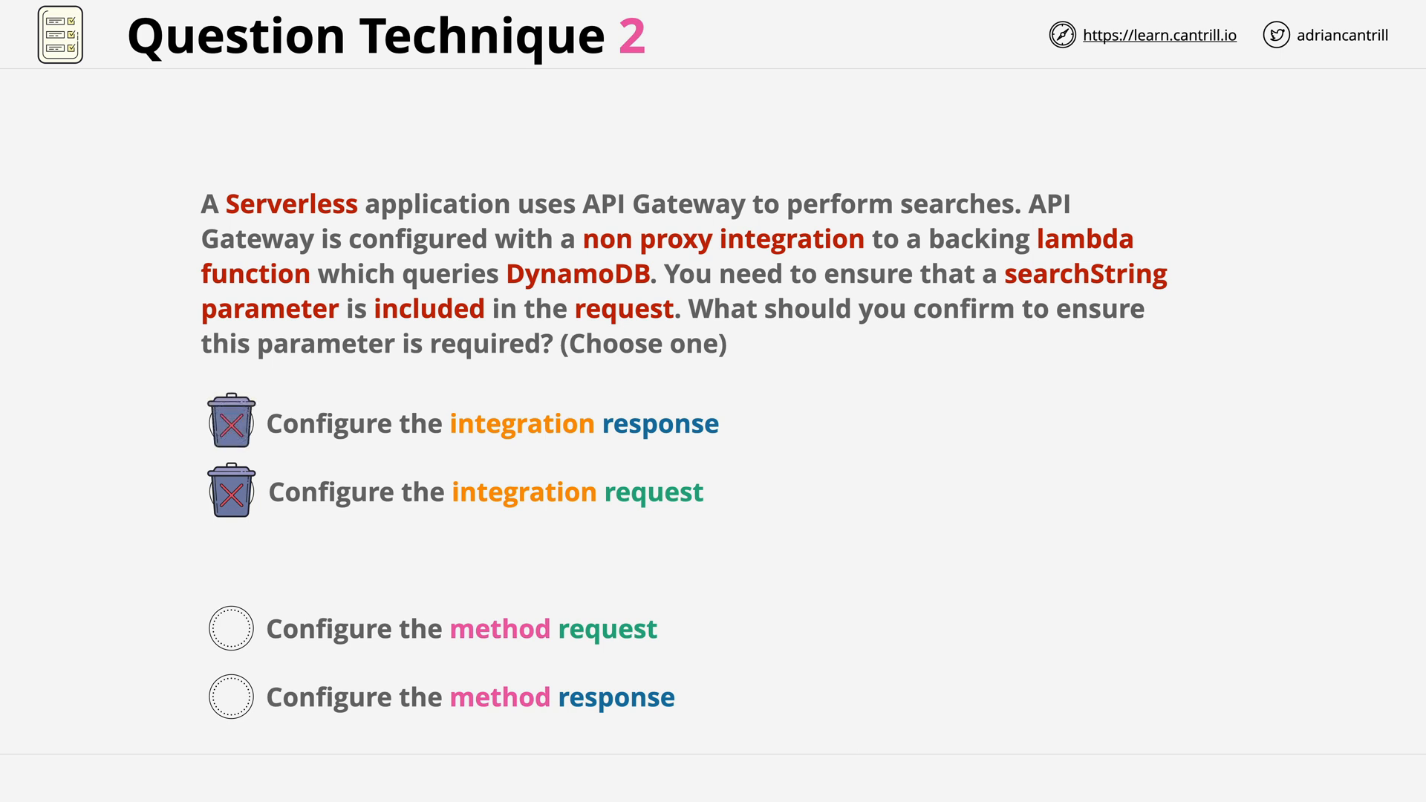
Step: Advance the build so a bin icon marks 'Configure the method response' as wrong
click(230, 697)
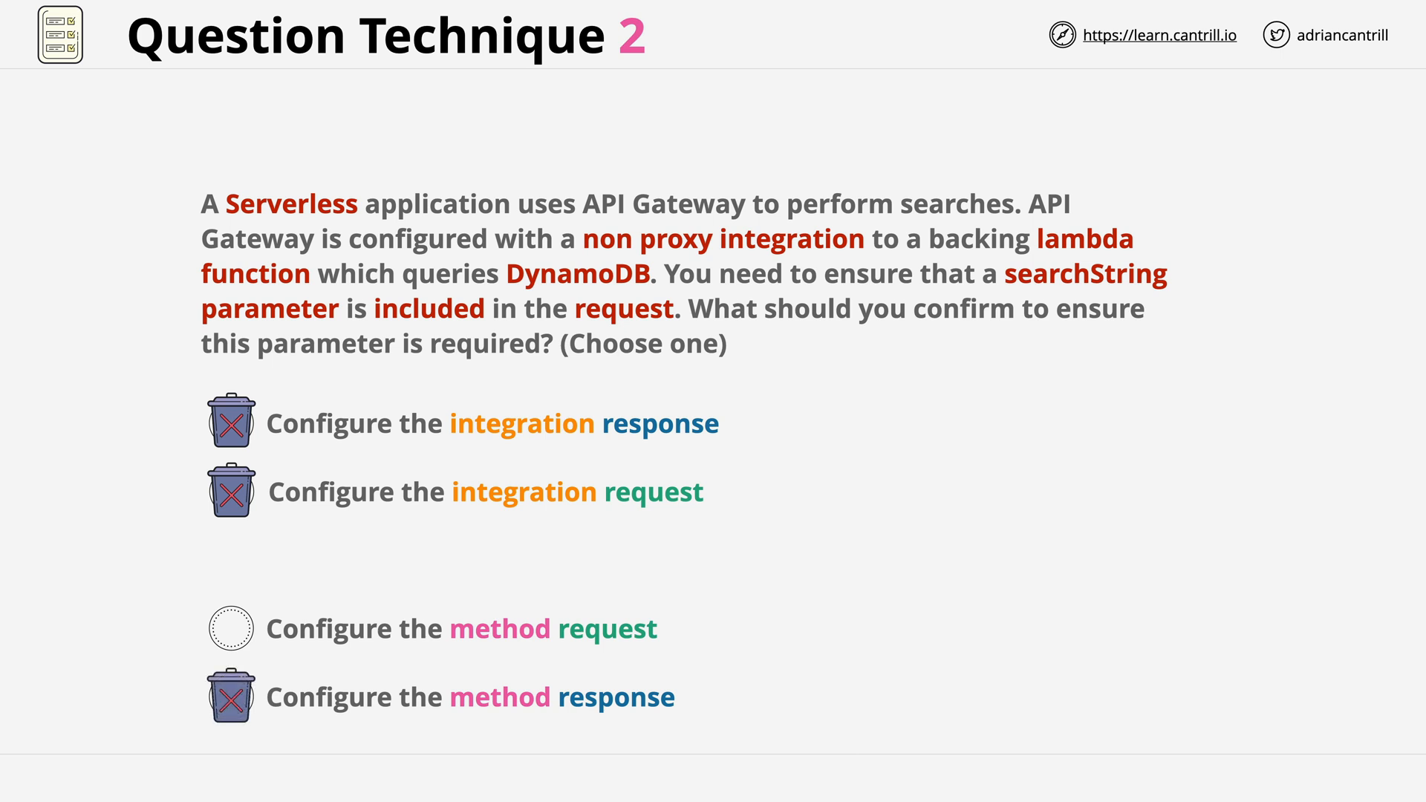
Step: Advance the build so a green tick marks 'Configure the method request' as correct
click(229, 629)
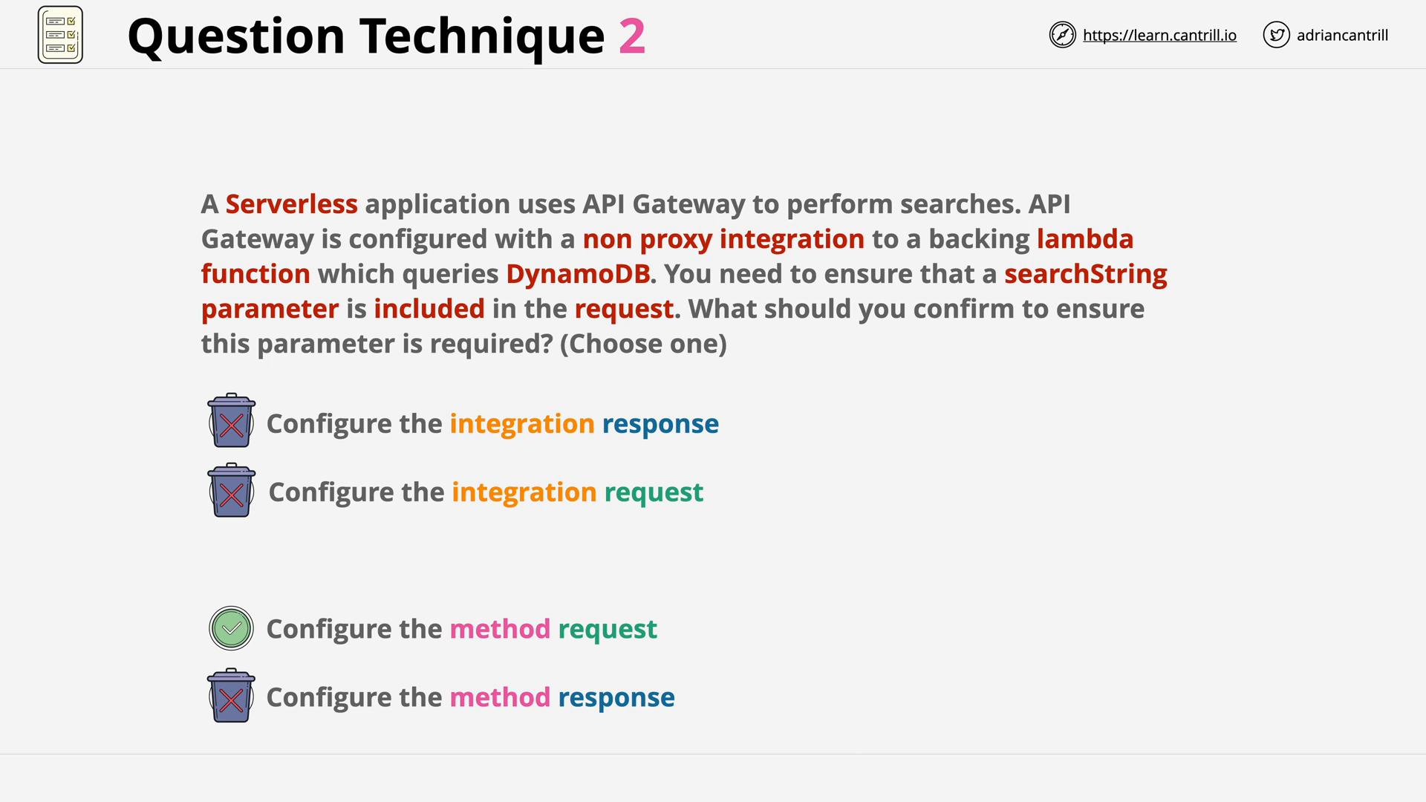